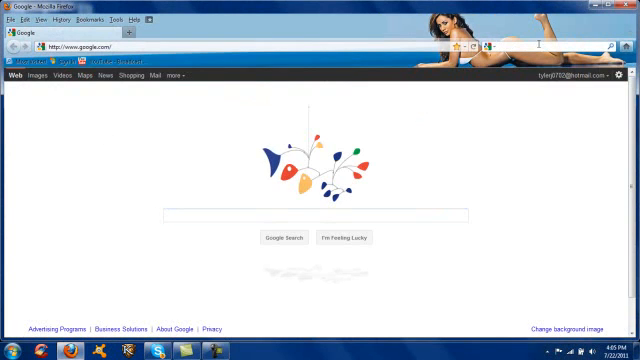
Begin entering 'adventurecraft' as the Google search query.
type("ad")
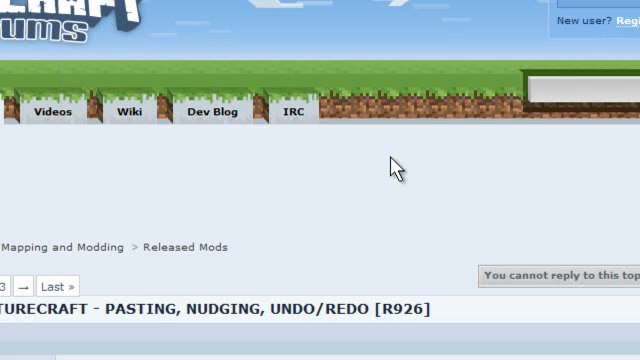
Scroll the AdventureCraft thread down past the description to its installation and download links.
scroll("down", 3)
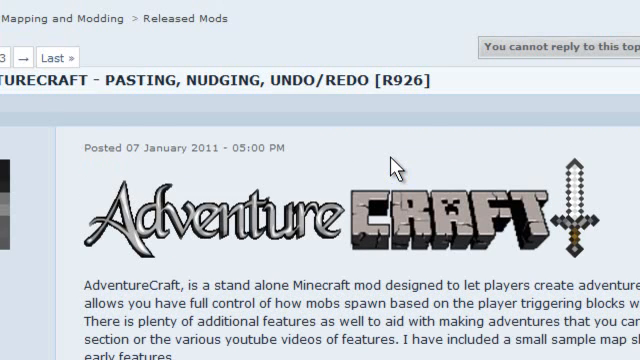
scroll("down", 3)
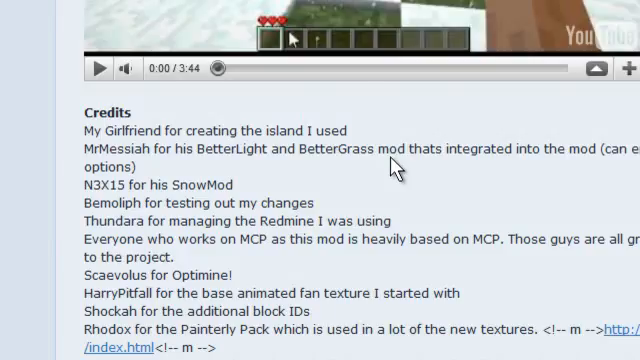
scroll("down", 3)
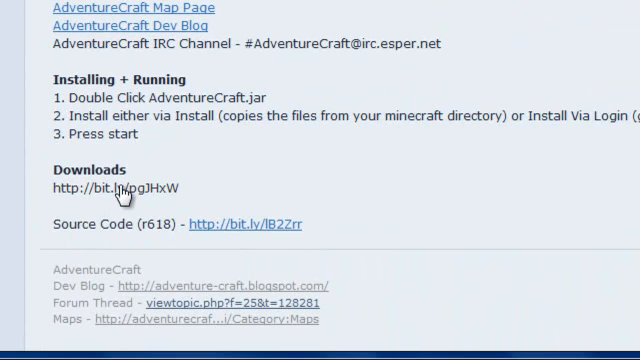
Download AdventureCraft.zip from the thread's link, opening it with WinRAR (default).
left_click(130, 188)
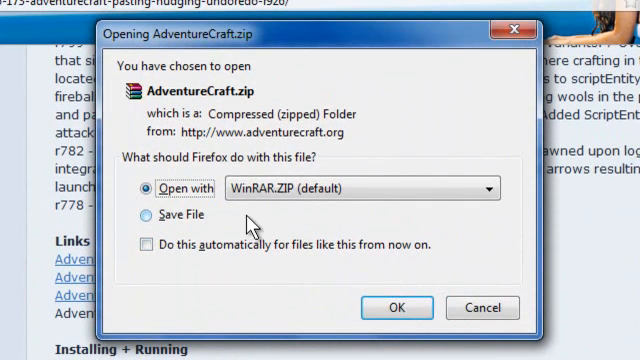
mouse_move(464, 240)
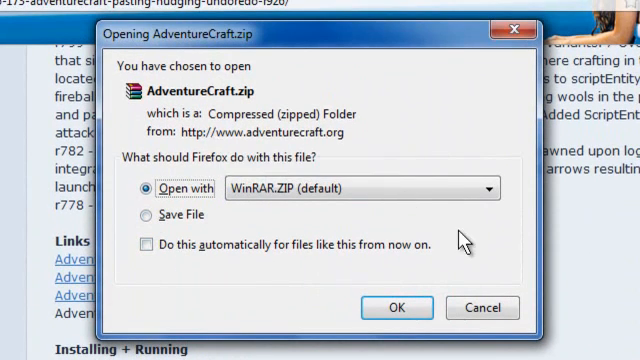
left_click(396, 308)
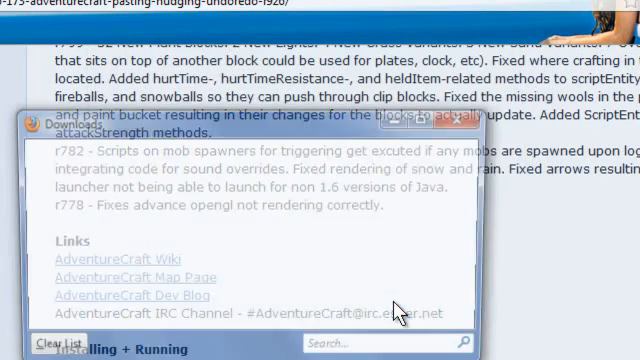